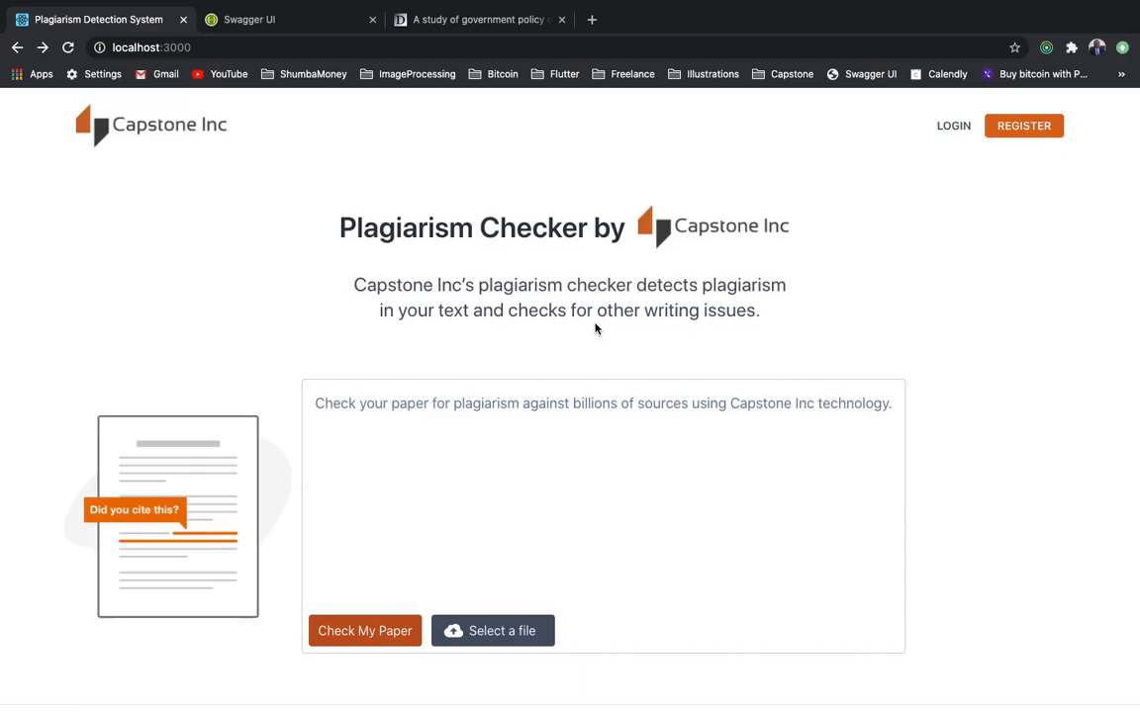
Paste the essay passage and get its 90% similarity report matched to Midlands State University
{"action": "left_click", "coordinate": [554, 493]}
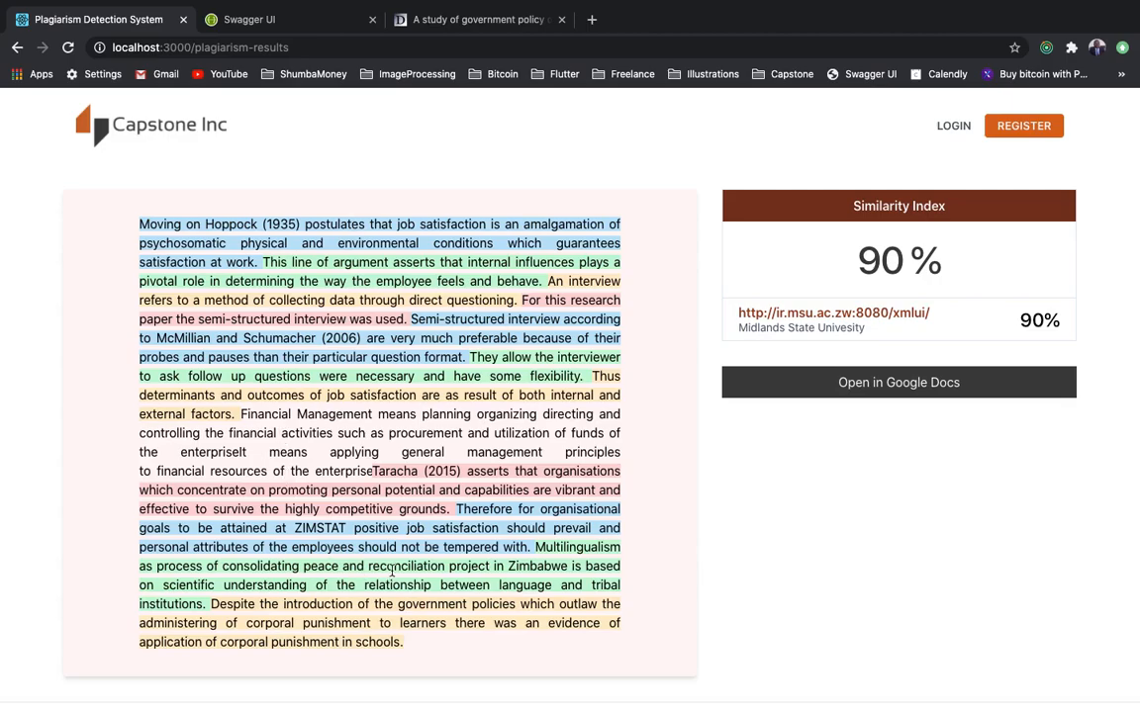
{"action": "mouse_move", "coordinate": [843, 204]}
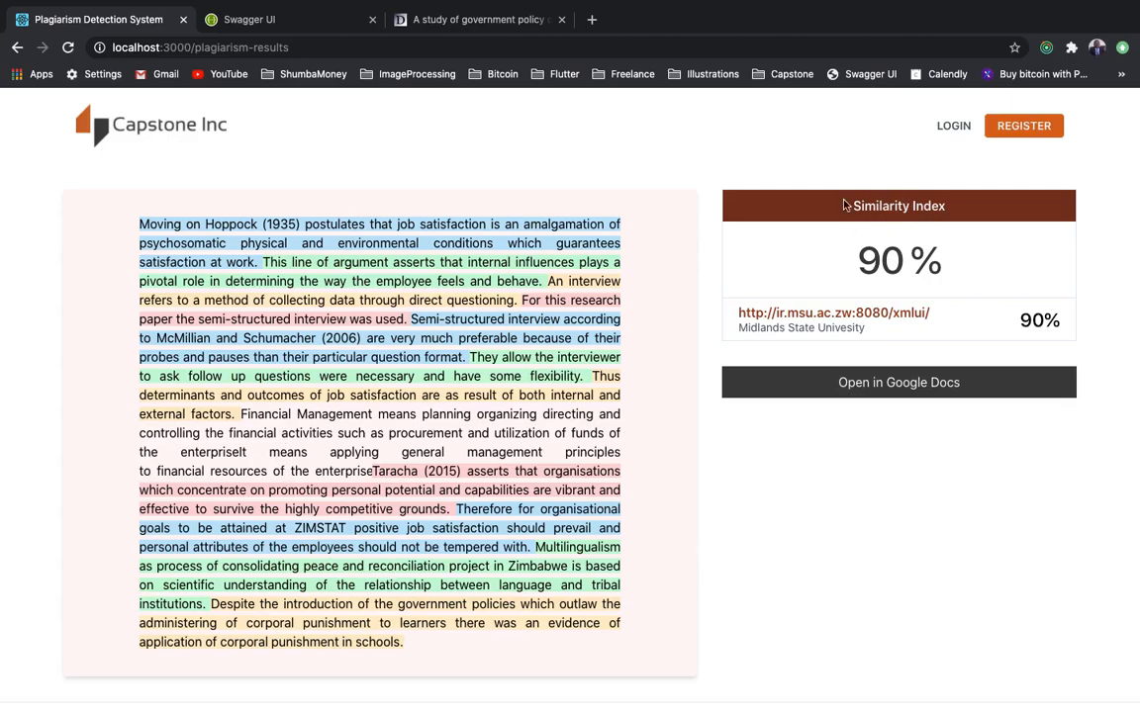
{"action": "mouse_move", "coordinate": [829, 254]}
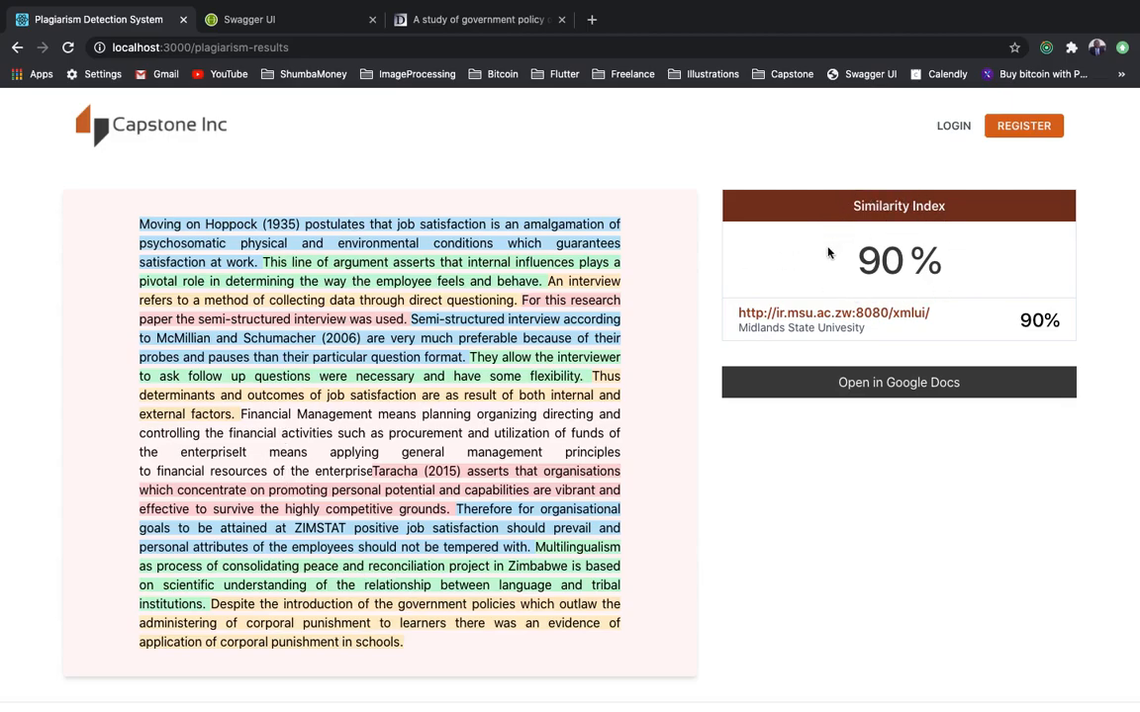
{"action": "mouse_move", "coordinate": [554, 316]}
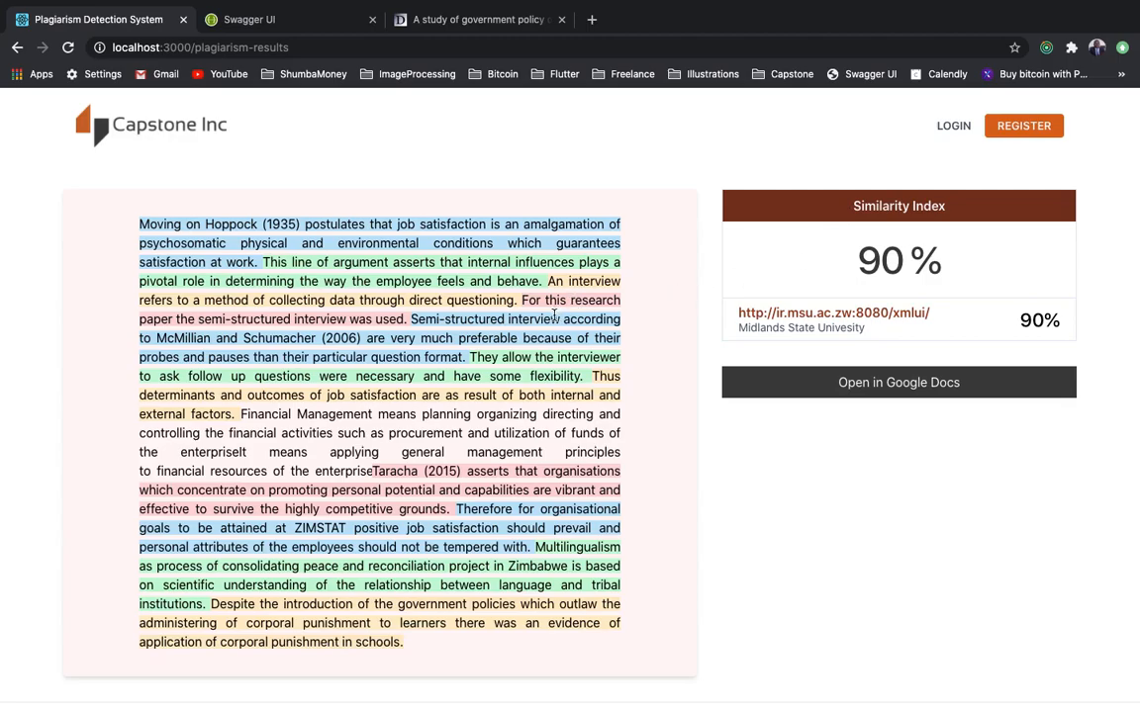
{"action": "mouse_move", "coordinate": [554, 317]}
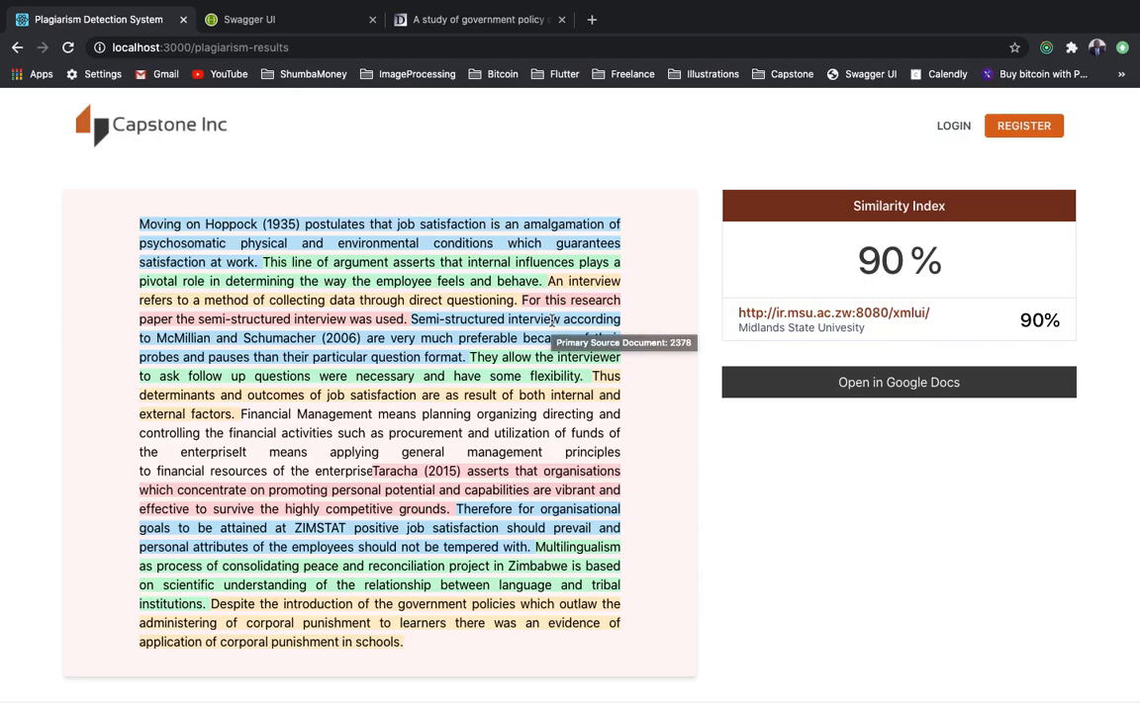
{"action": "mouse_move", "coordinate": [535, 560]}
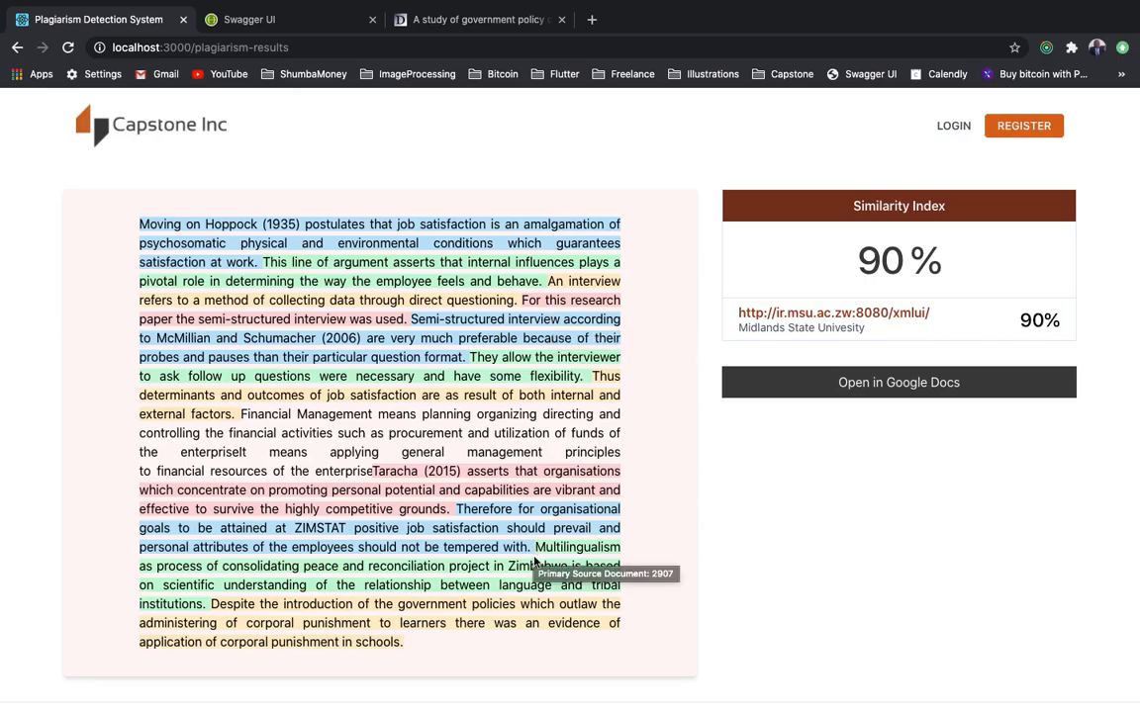
{"action": "mouse_move", "coordinate": [530, 585]}
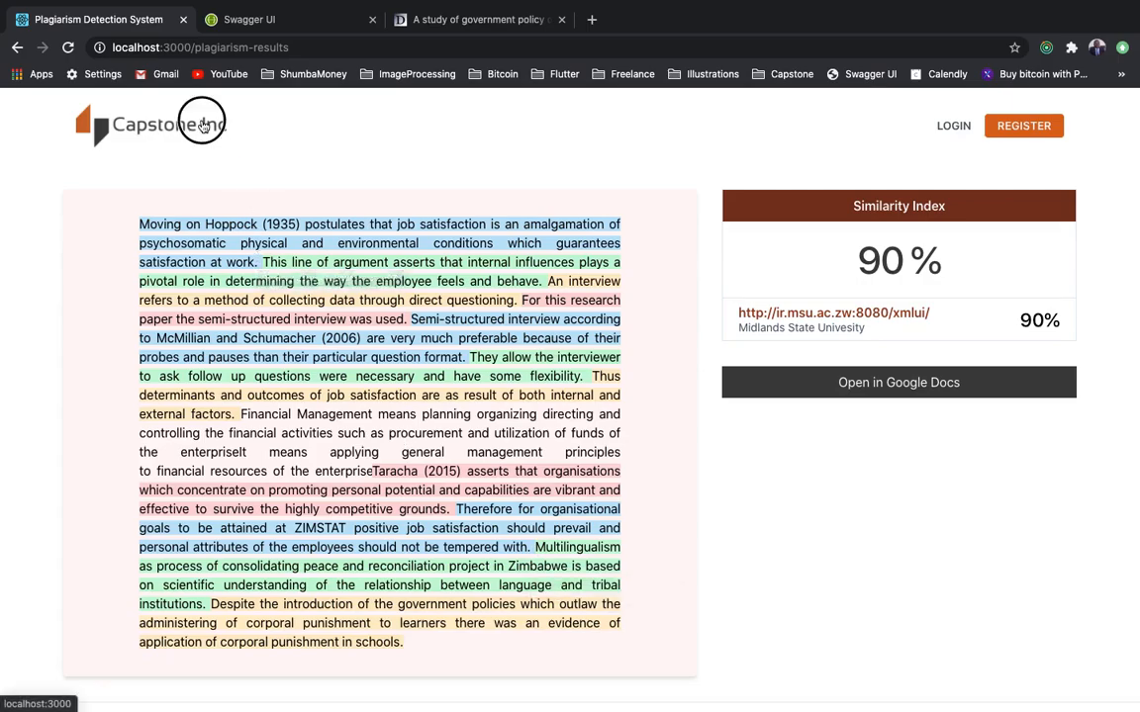
View the matched Mutare Urban corporal punishment dissertation page in the MSUIR Repository
{"action": "left_click", "coordinate": [833, 313]}
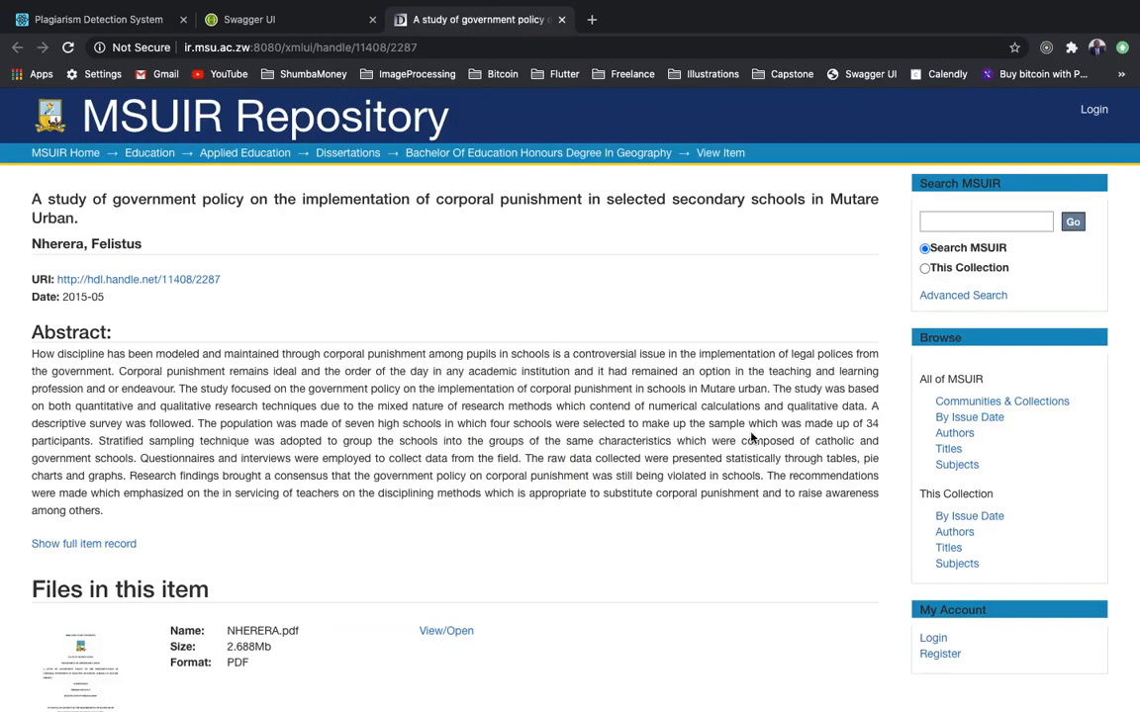
{"action": "mouse_move", "coordinate": [875, 558]}
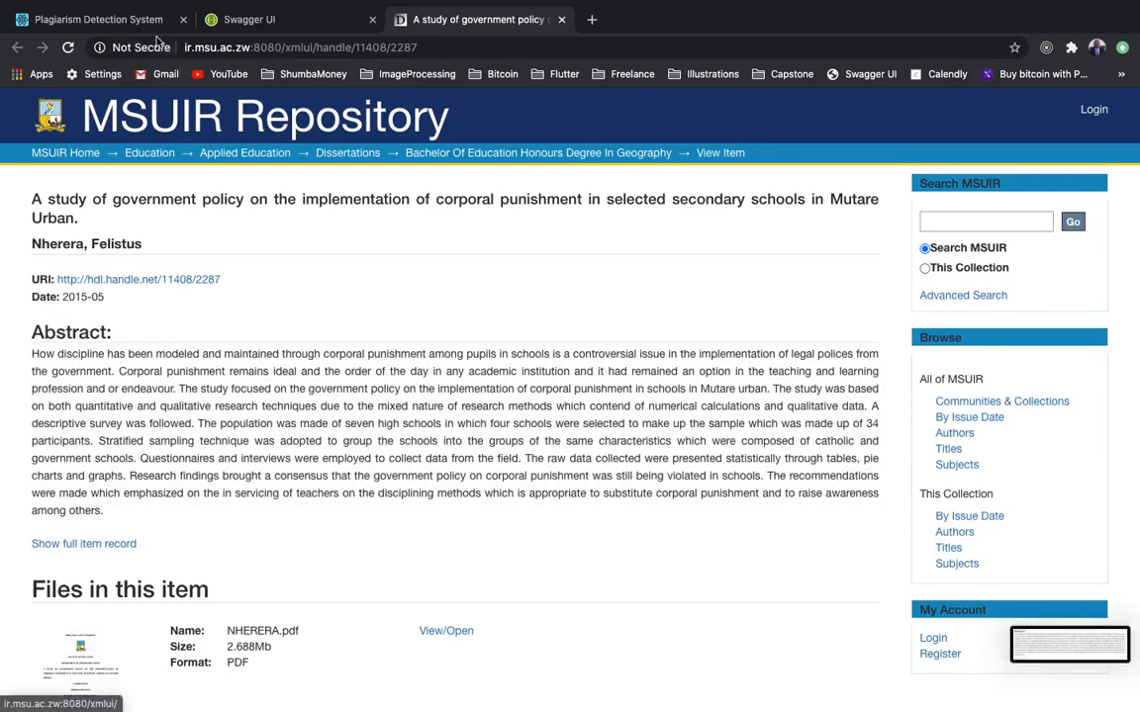
Check an uploaded image of the abstract, getting a 99% similarity report to the repository source
{"action": "left_click", "coordinate": [95, 20]}
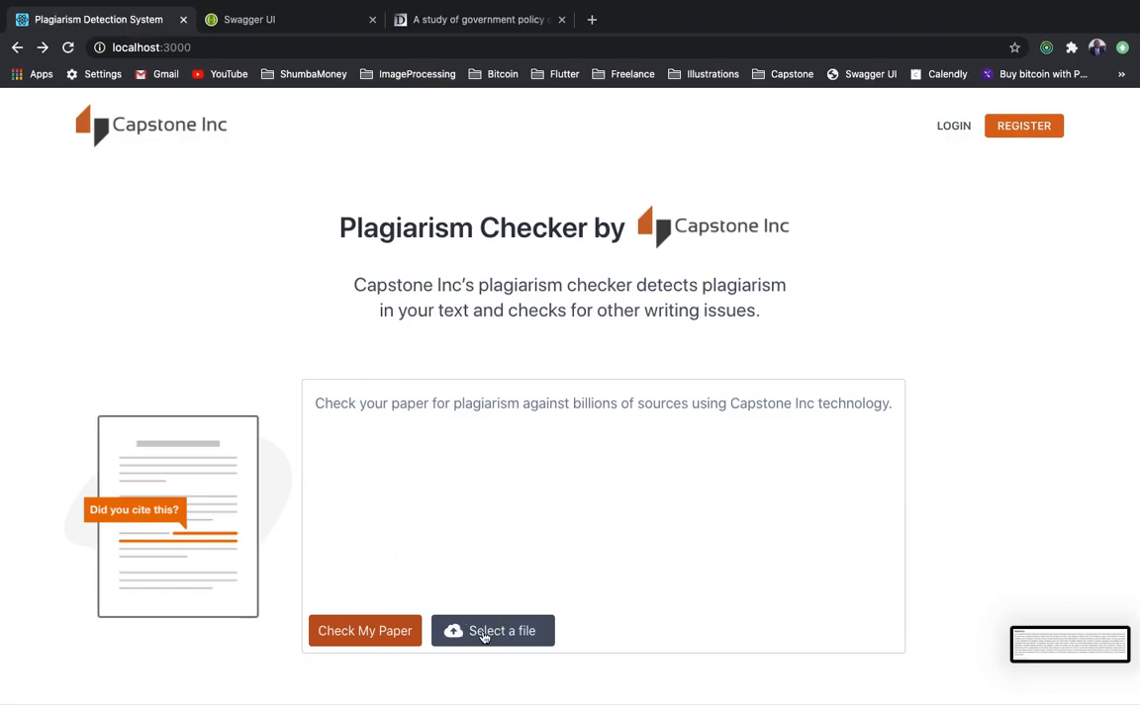
{"action": "left_click", "coordinate": [492, 631]}
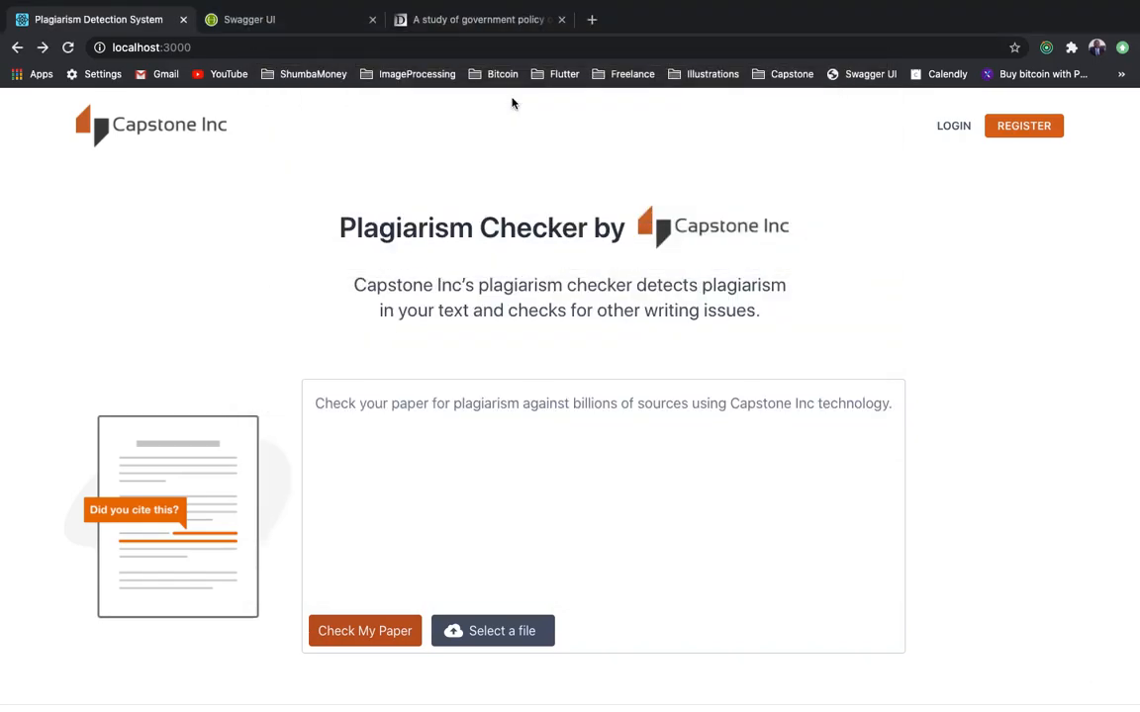
{"action": "left_click", "coordinate": [364, 629]}
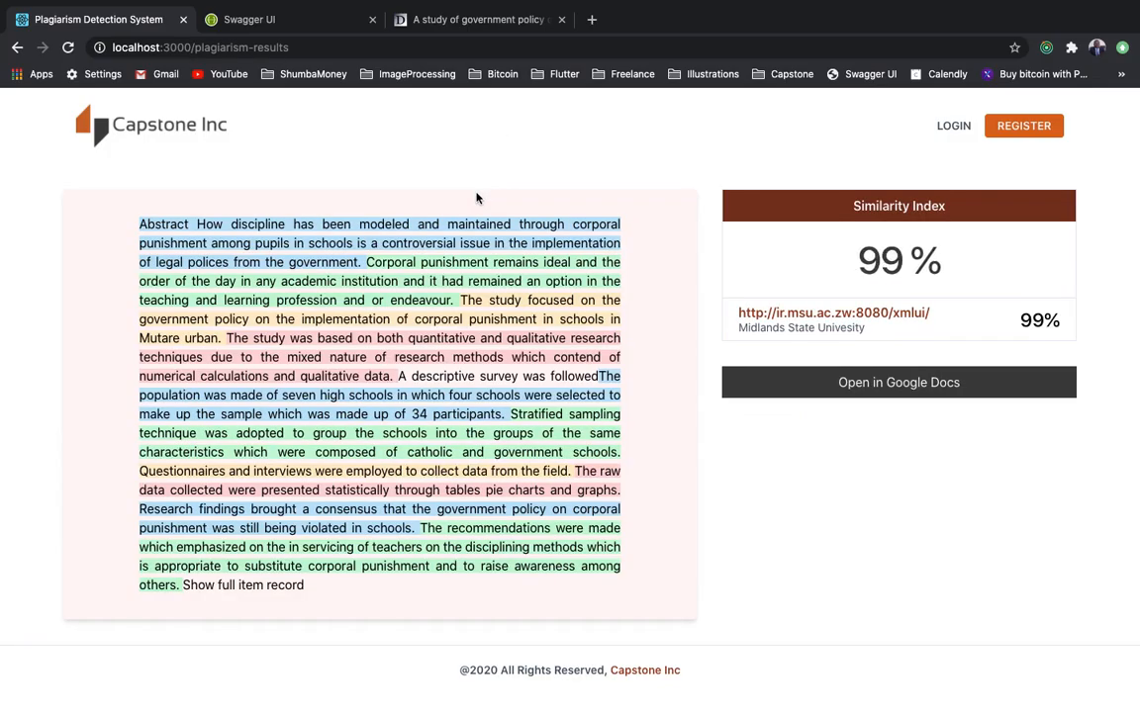
{"action": "mouse_move", "coordinate": [882, 344]}
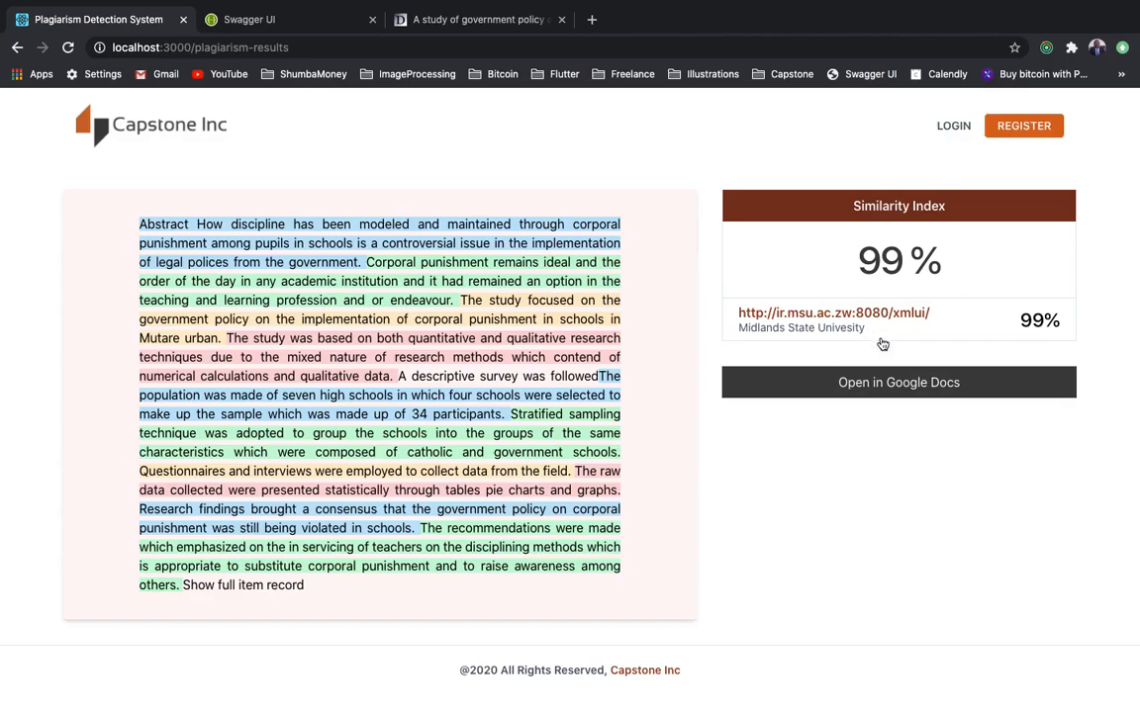
{"action": "mouse_move", "coordinate": [938, 394]}
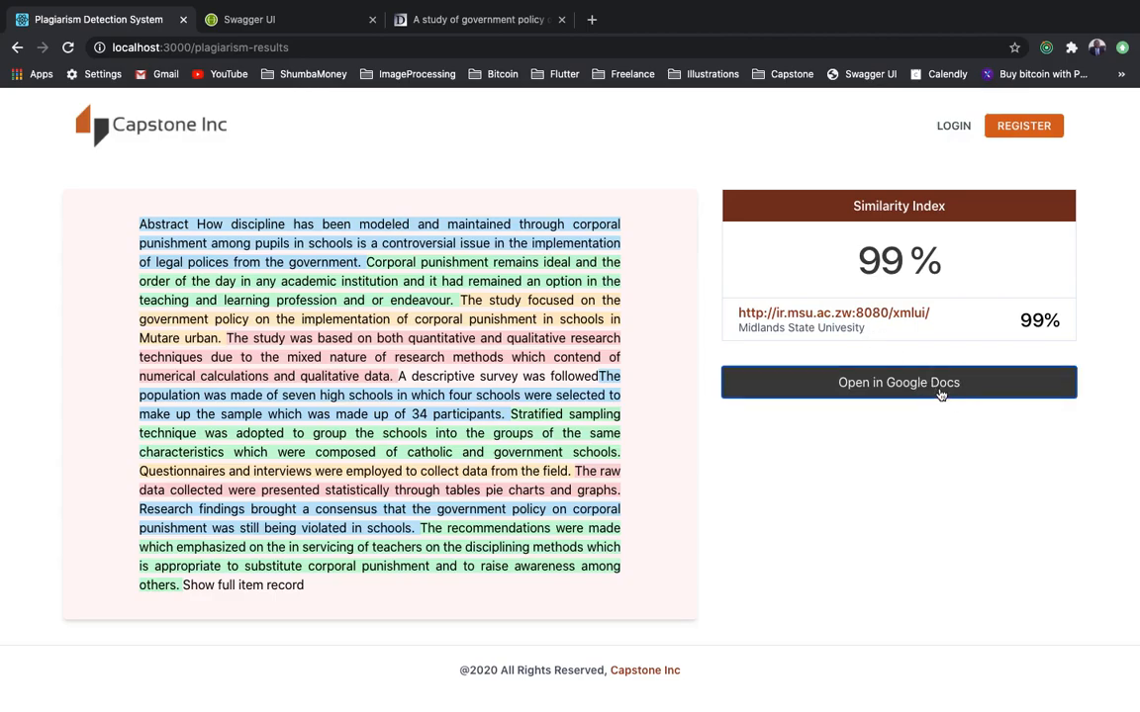
Export the checked abstract into a Google Docs 'Similarity Report' document, then close it
{"action": "left_click", "coordinate": [898, 382]}
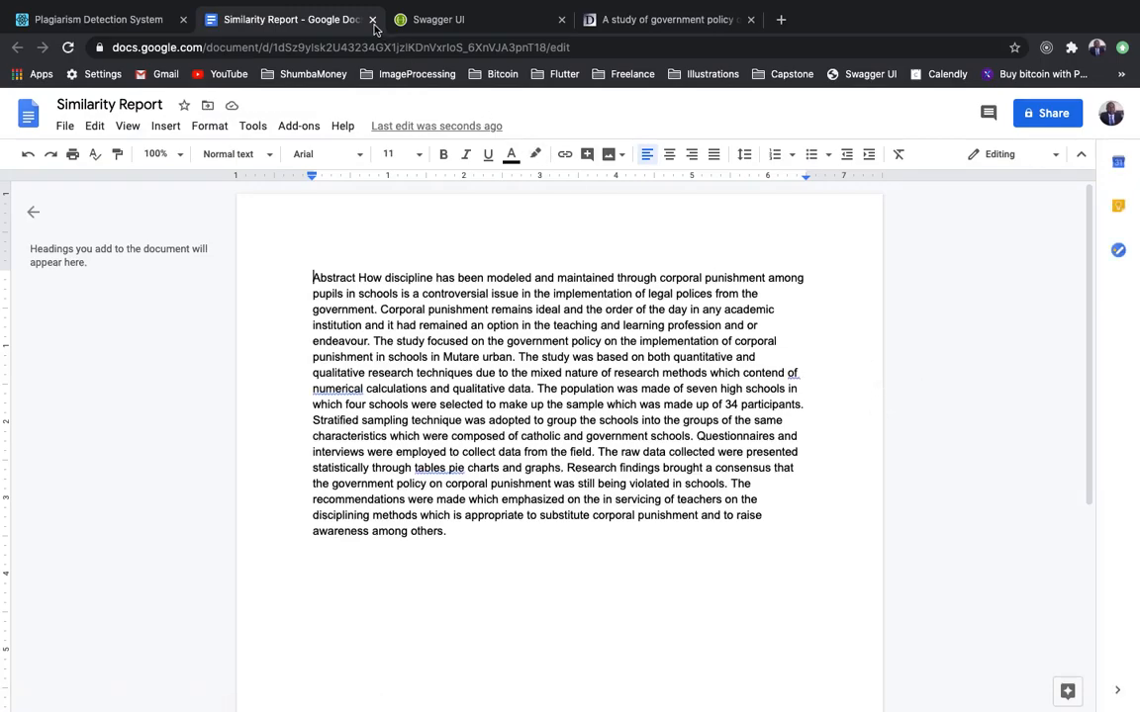
{"action": "left_click", "coordinate": [372, 19]}
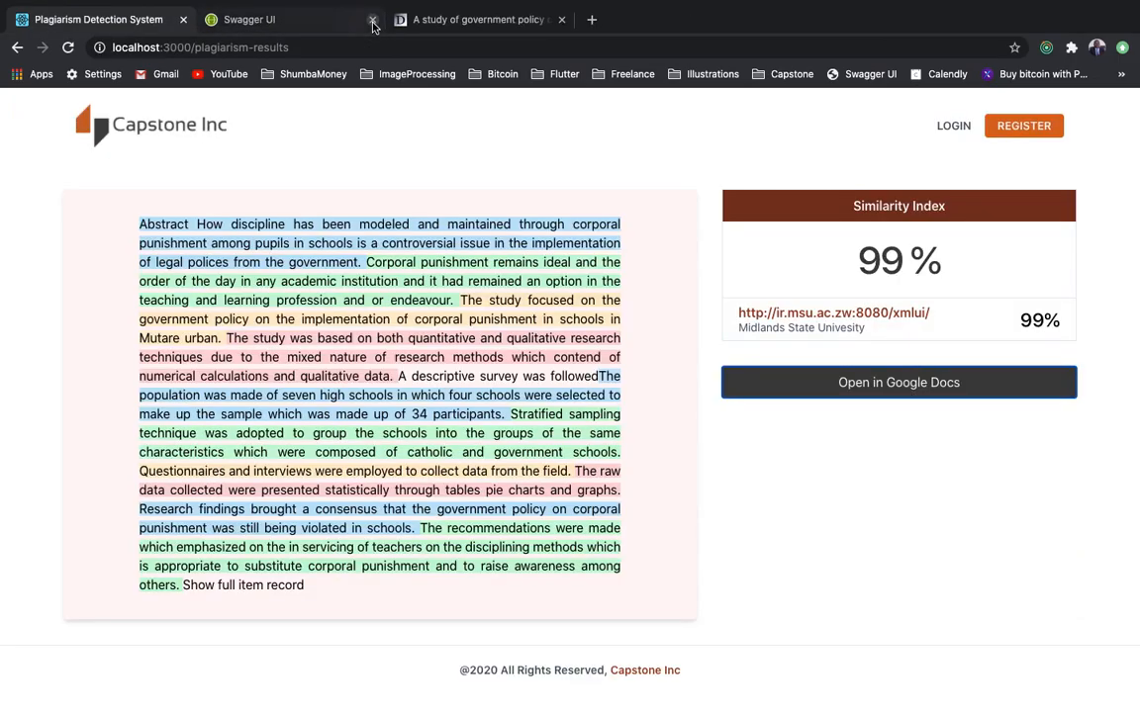
Browse the Capstone Core API Swagger docs listing extract, index and search endpoints
{"action": "left_click", "coordinate": [249, 20]}
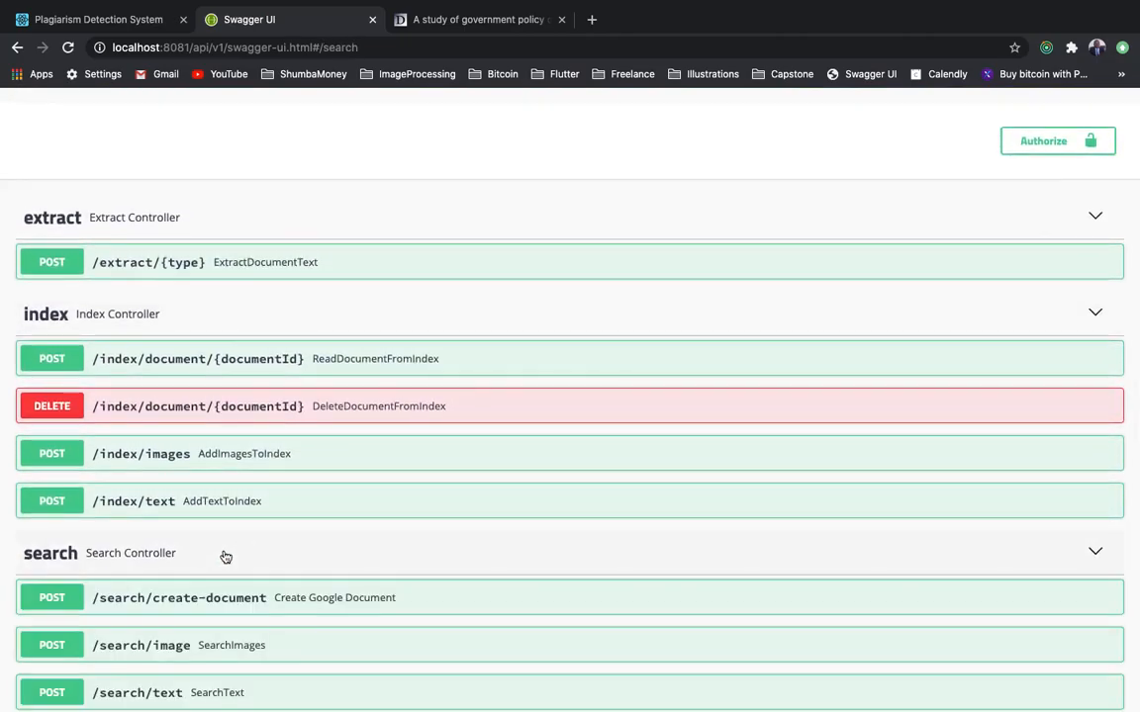
{"action": "scroll", "scroll_direction": "down", "scroll_amount": 3}
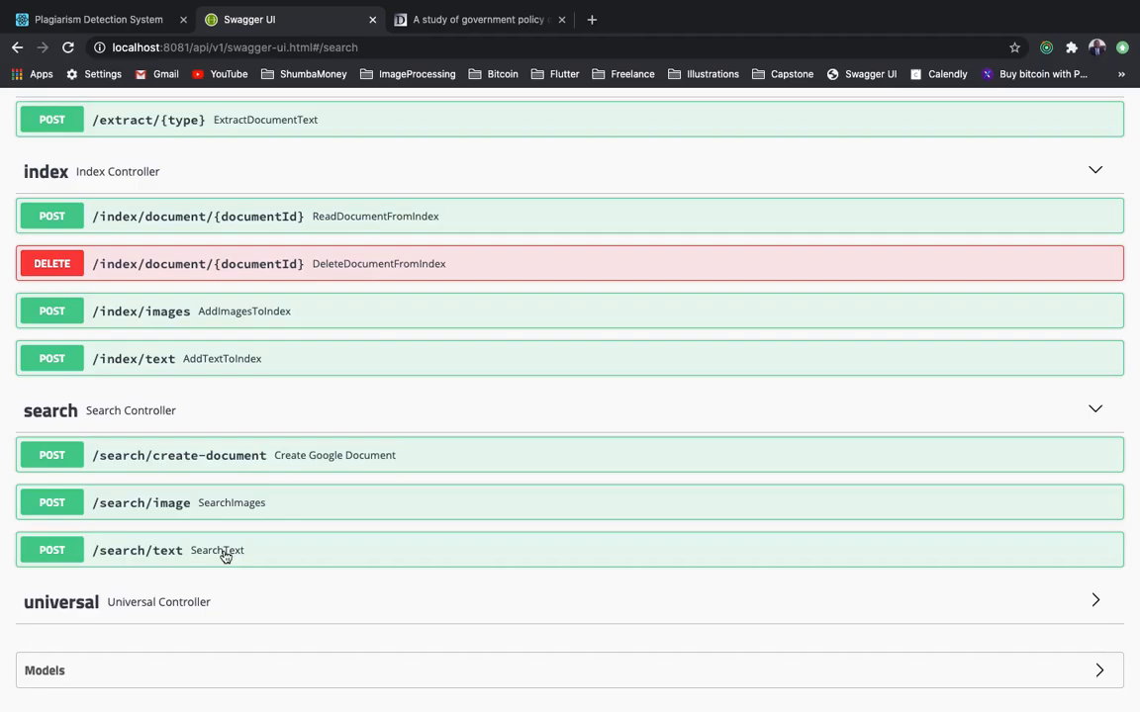
{"action": "scroll", "scroll_direction": "up", "scroll_amount": 3}
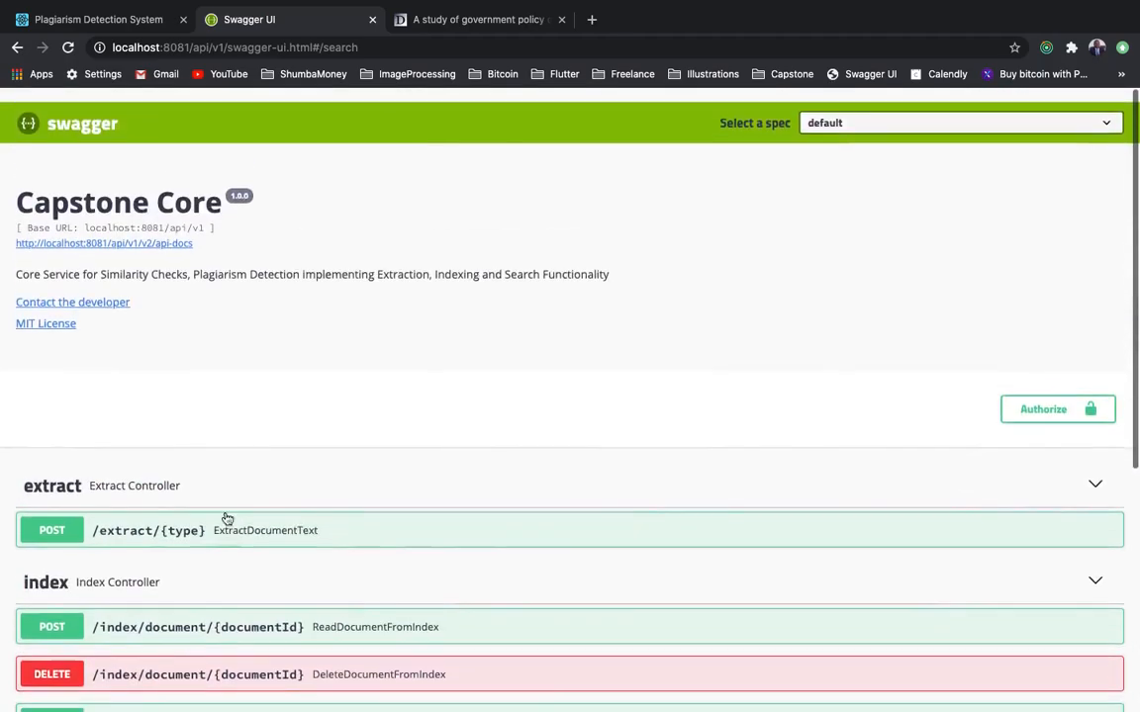